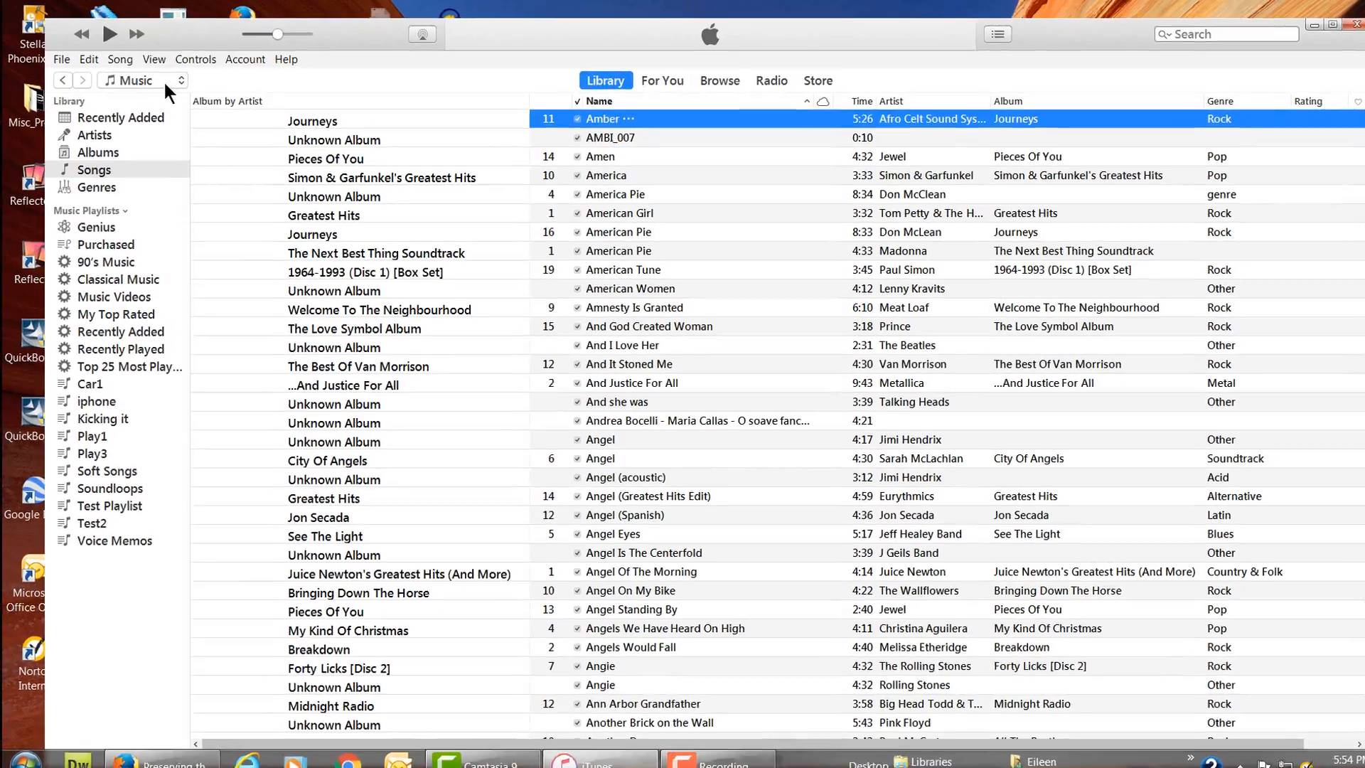
Step: Choose Music as the media kind to browse the full song library
left_click(135, 79)
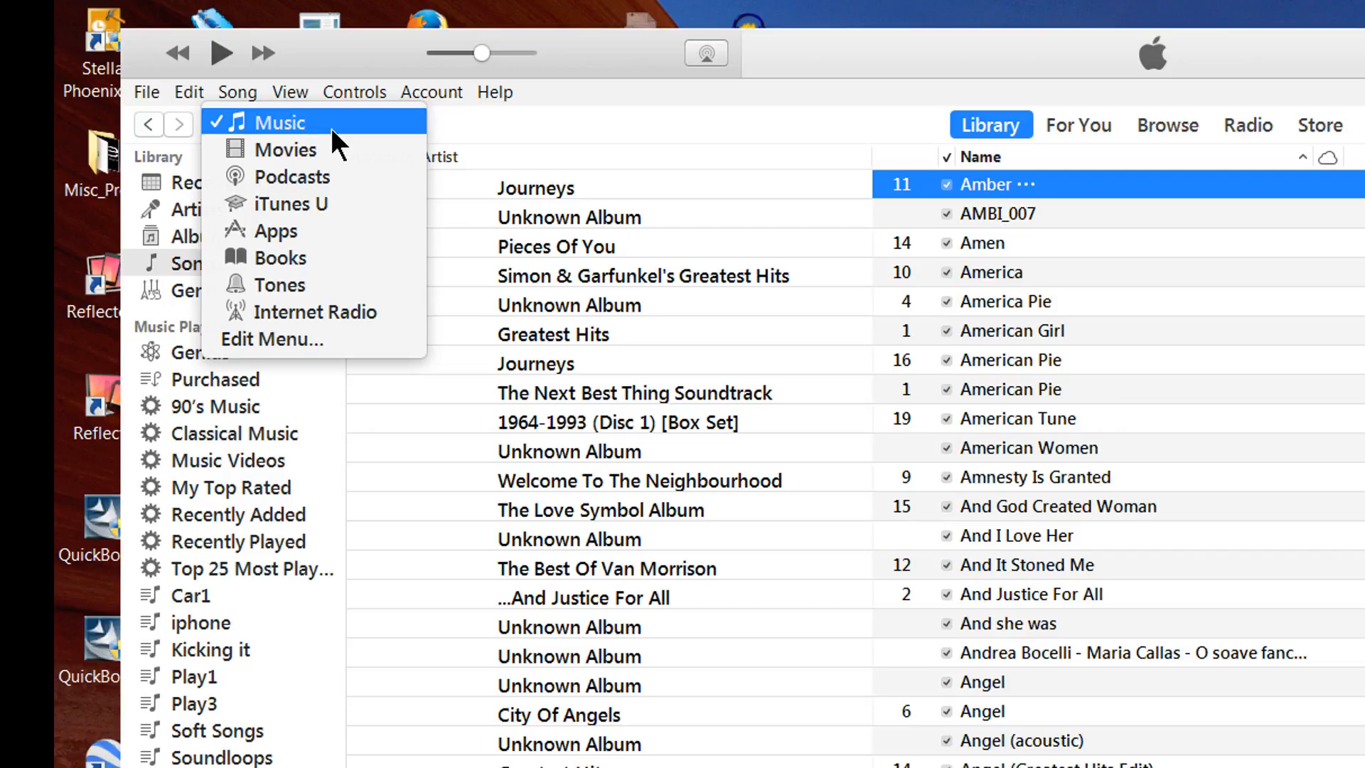
mouse_move(290, 136)
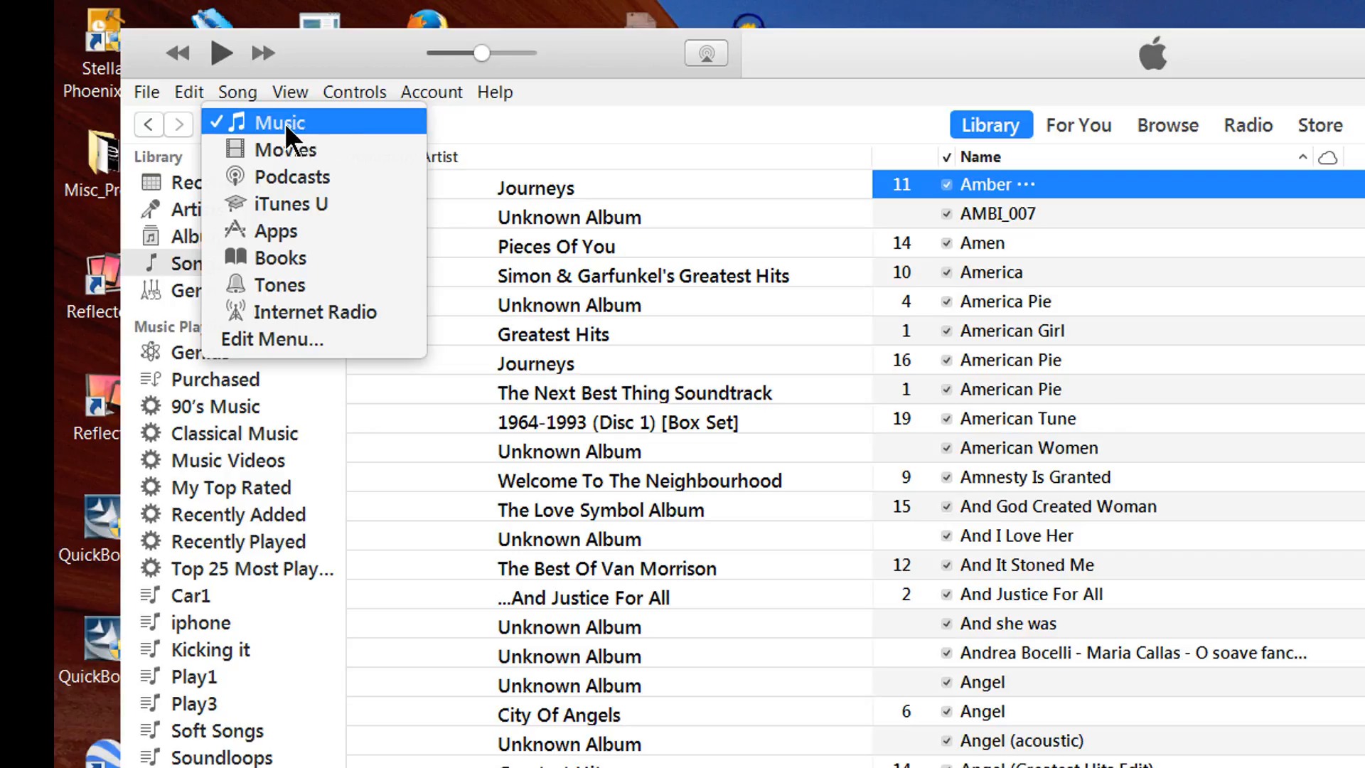
left_click(278, 121)
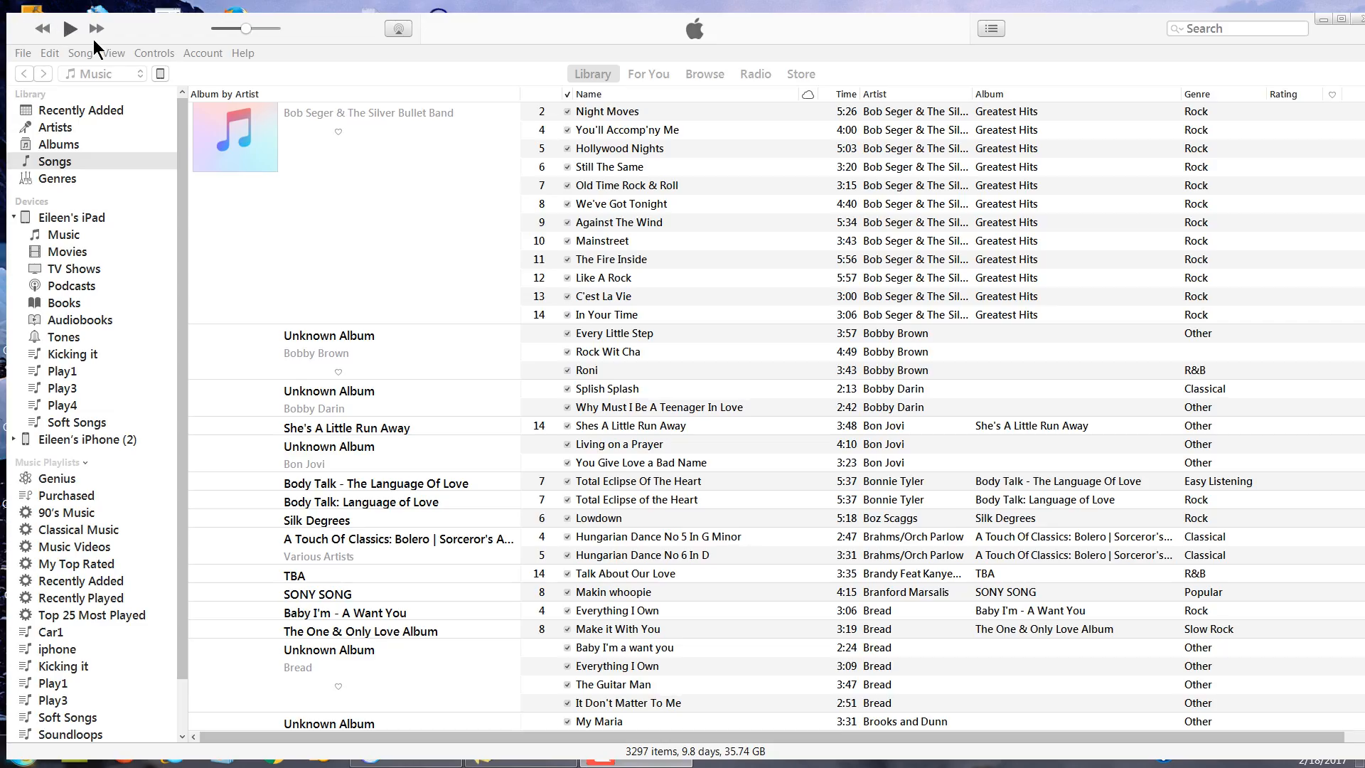
Step: In Preferences > Devices, enable 'Prevent iPods, iPhones, and iPads from syncing automatically' and confirm
left_click(48, 52)
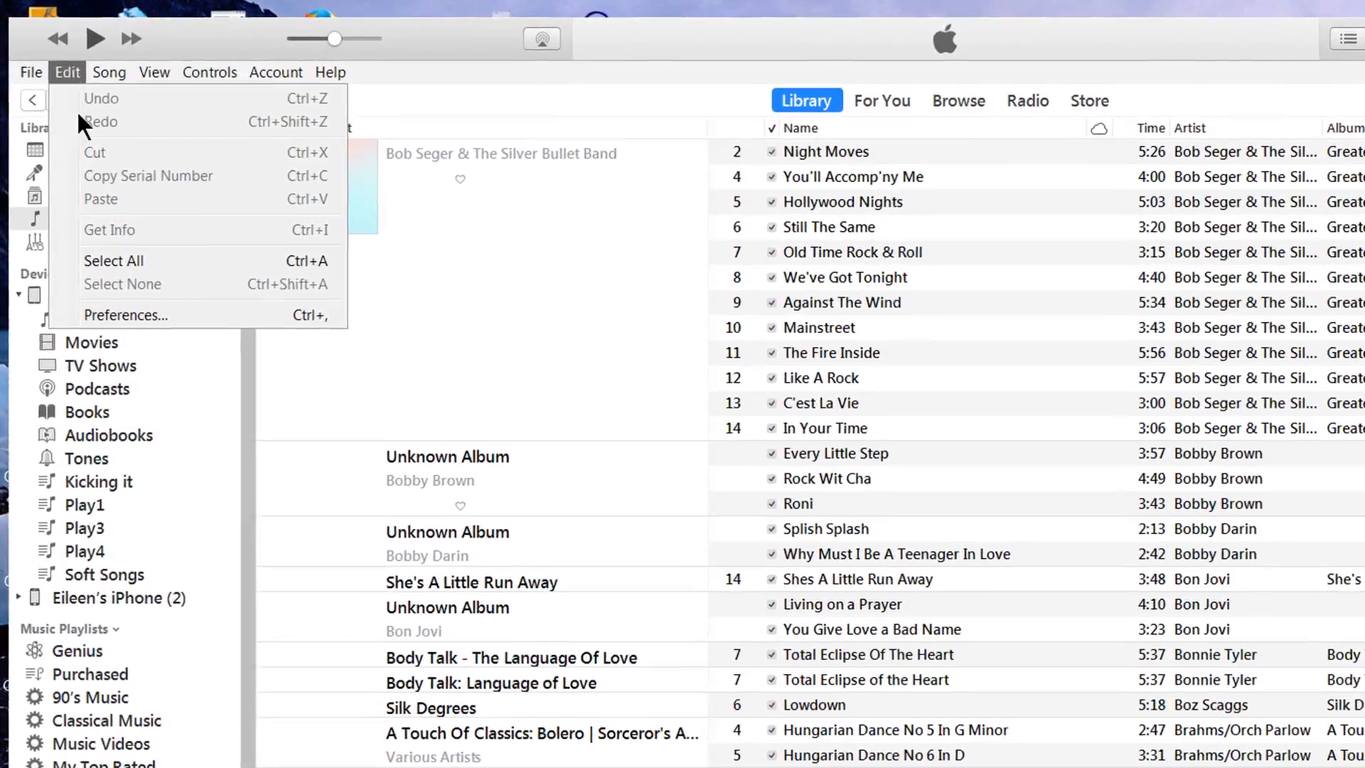
left_click(67, 72)
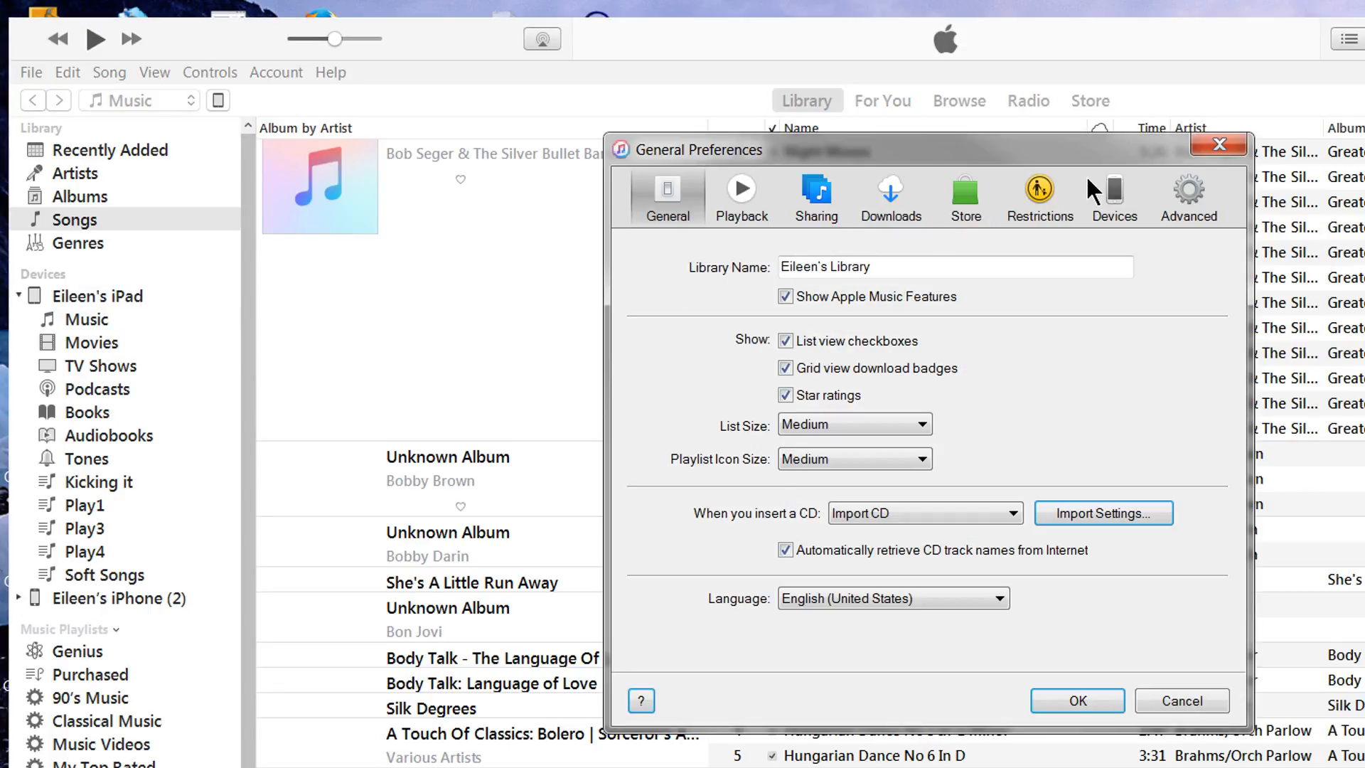
left_click(1114, 189)
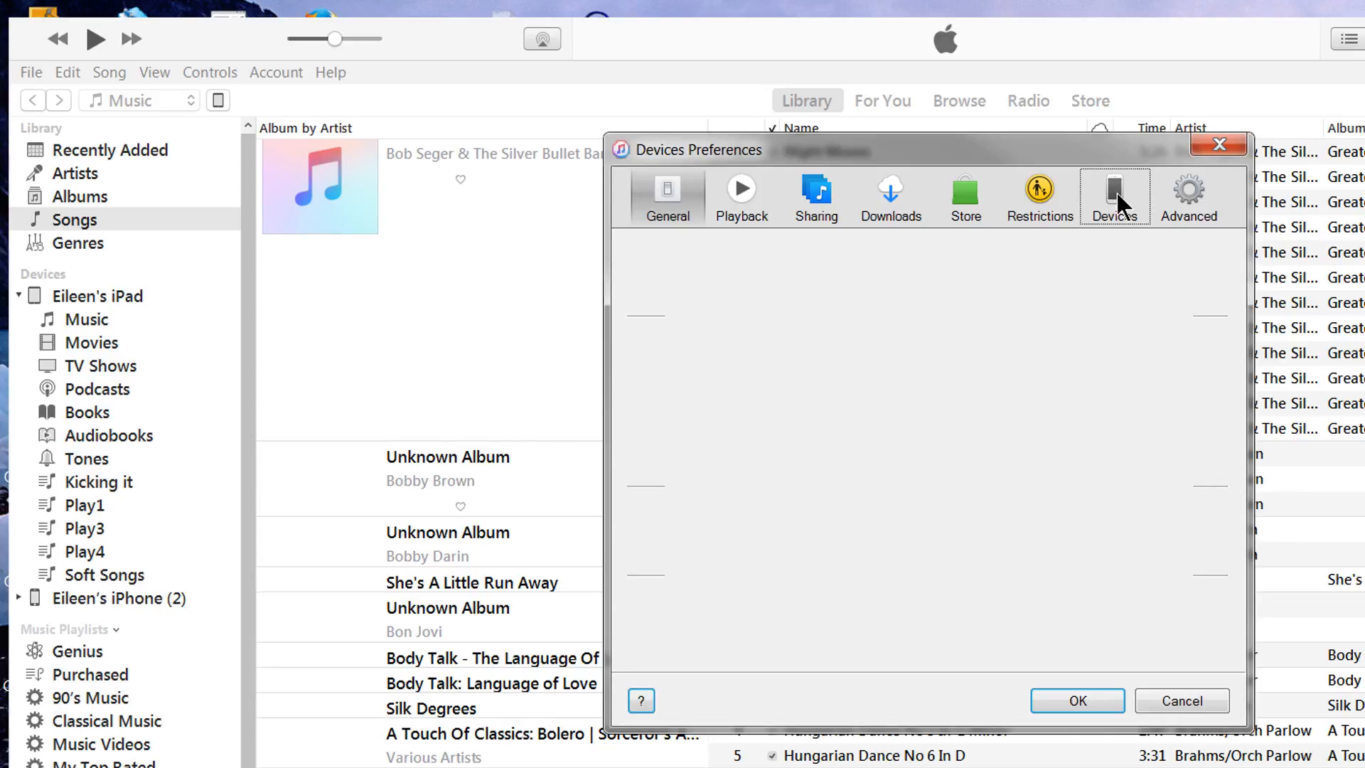
left_click(1115, 196)
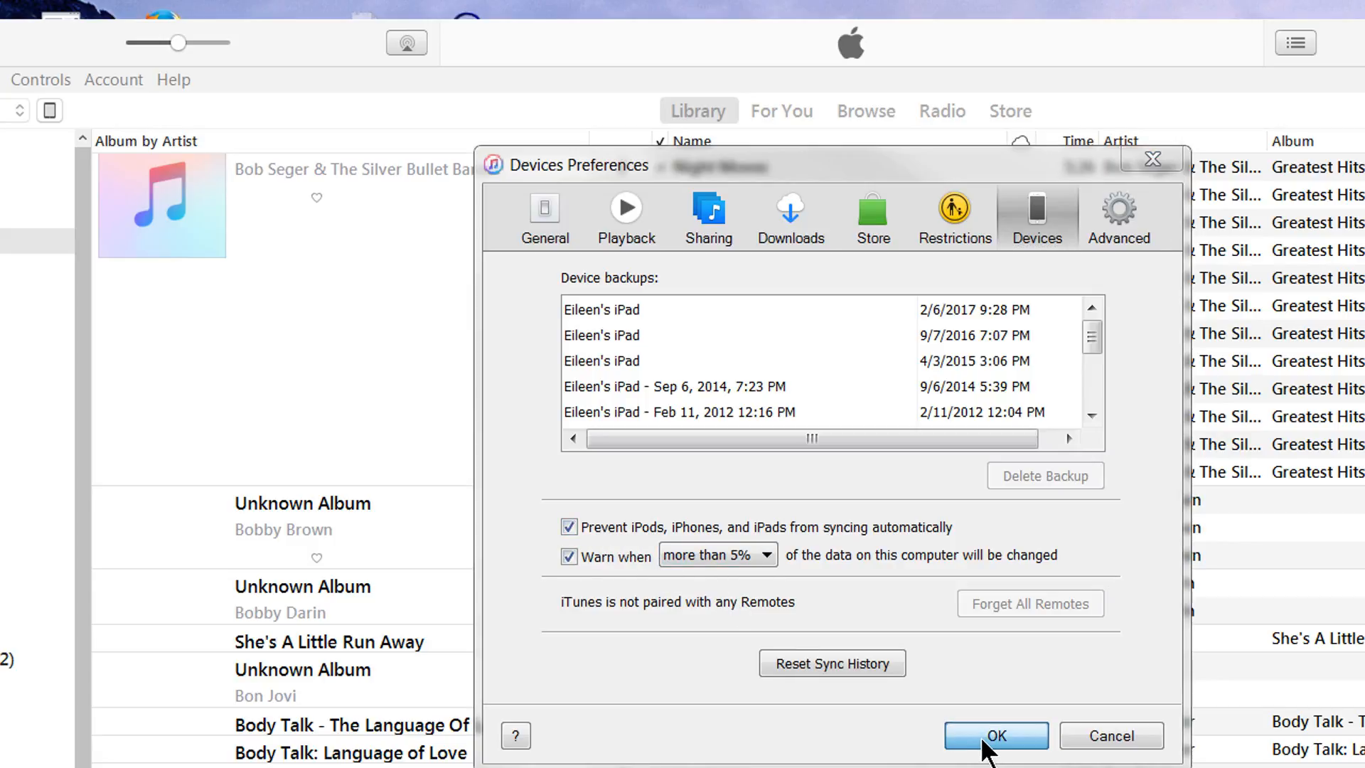
left_click(996, 735)
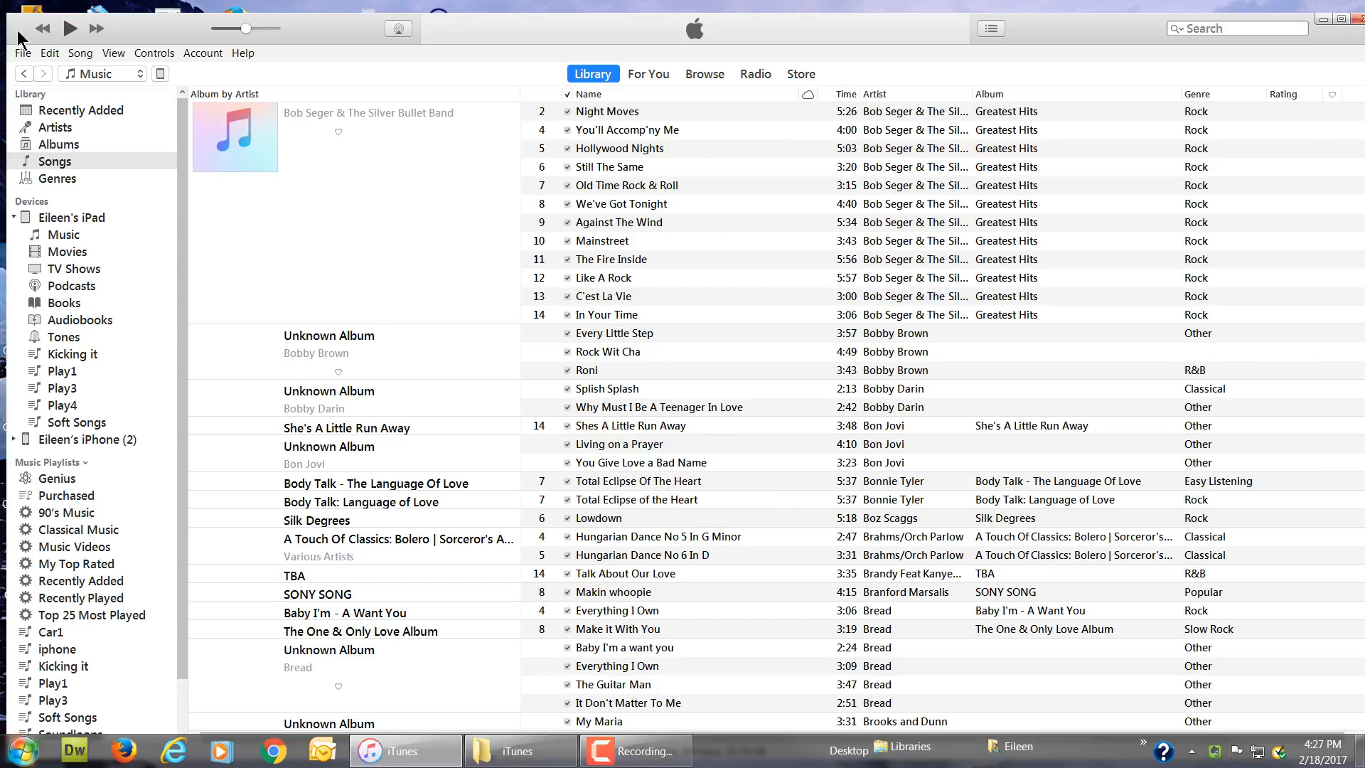
left_click(22, 53)
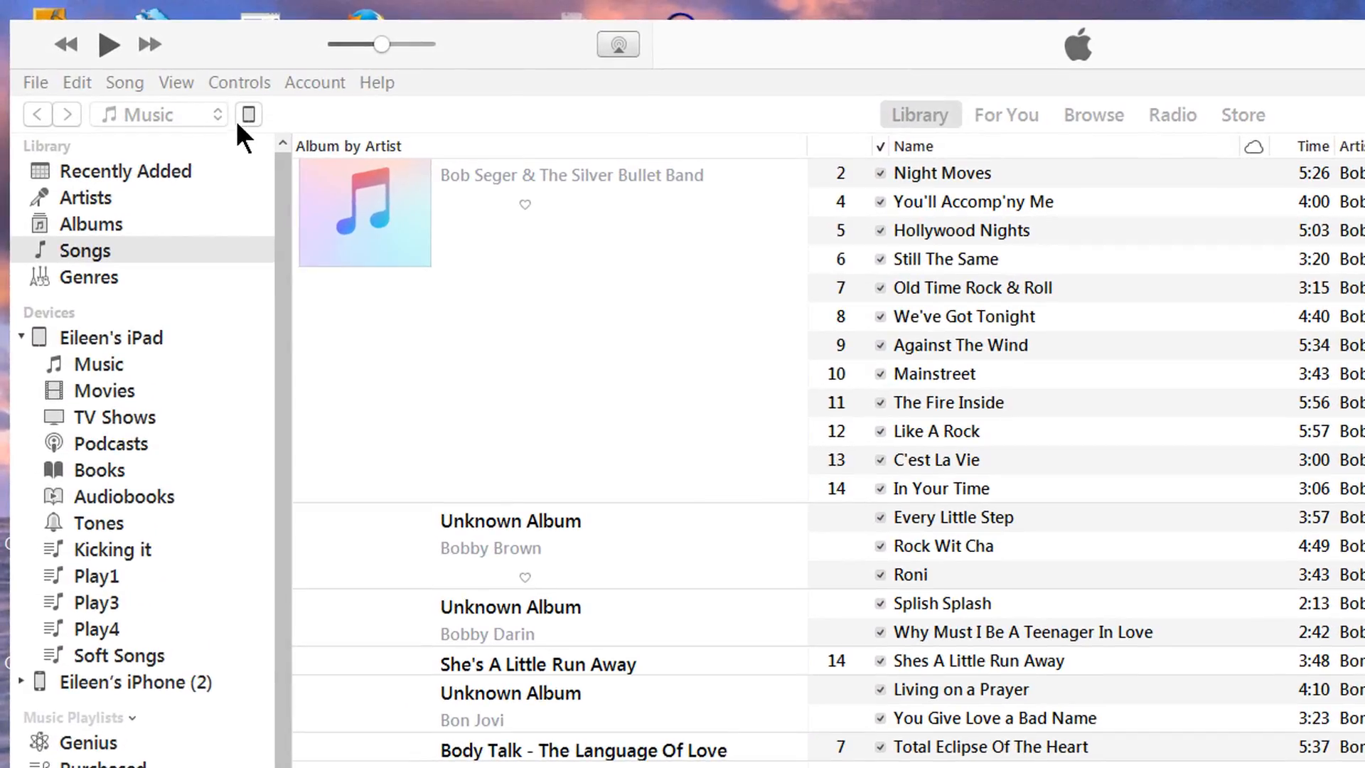
Step: Set the connected iPad to manually manage music and videos, apply and finish
left_click(248, 114)
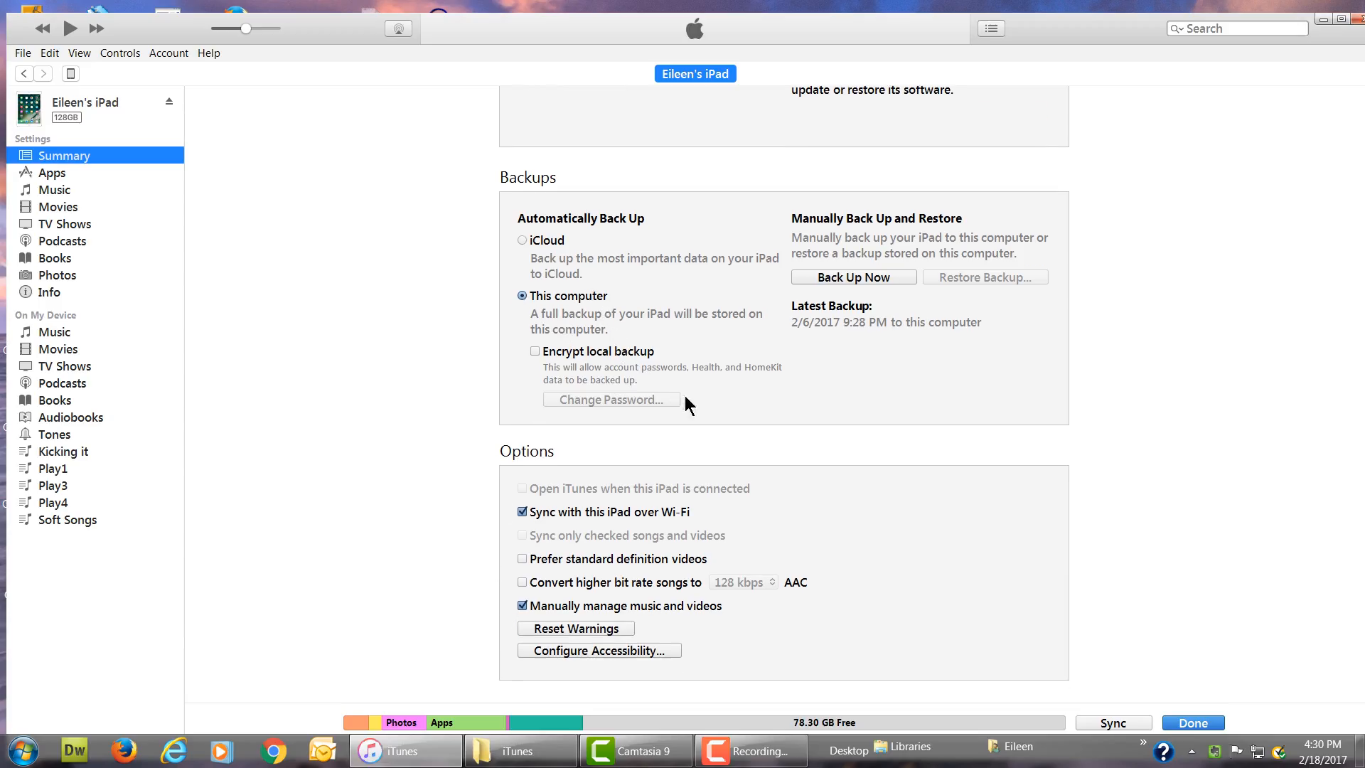
mouse_move(1006, 596)
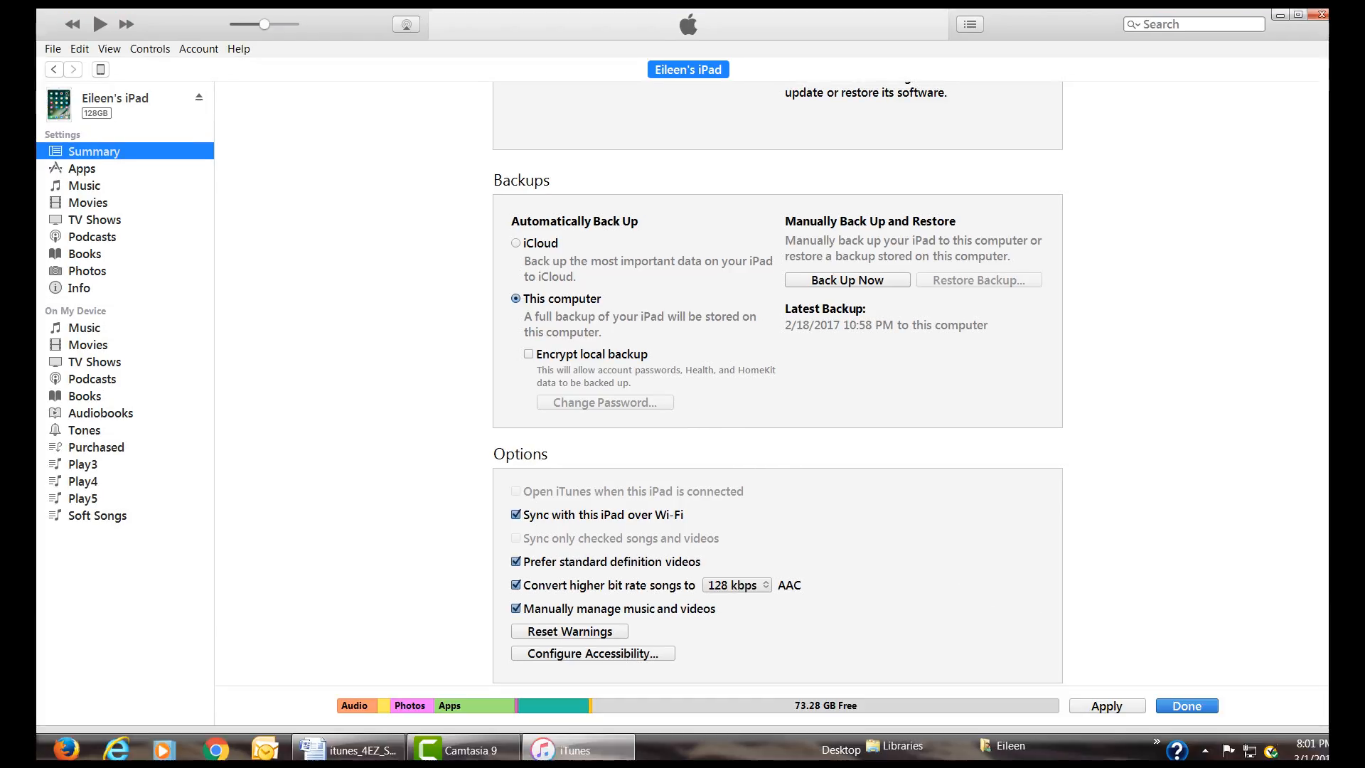
left_click(1107, 705)
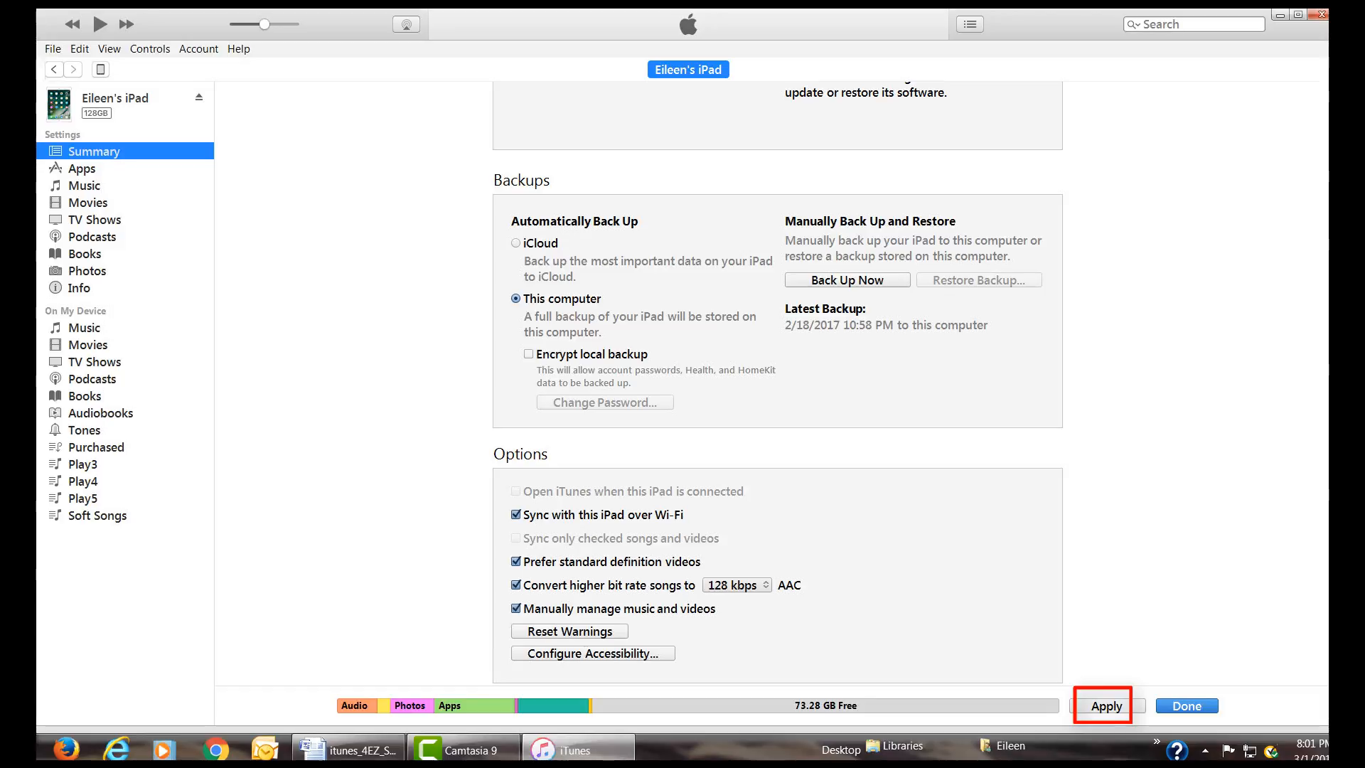
left_click(1106, 705)
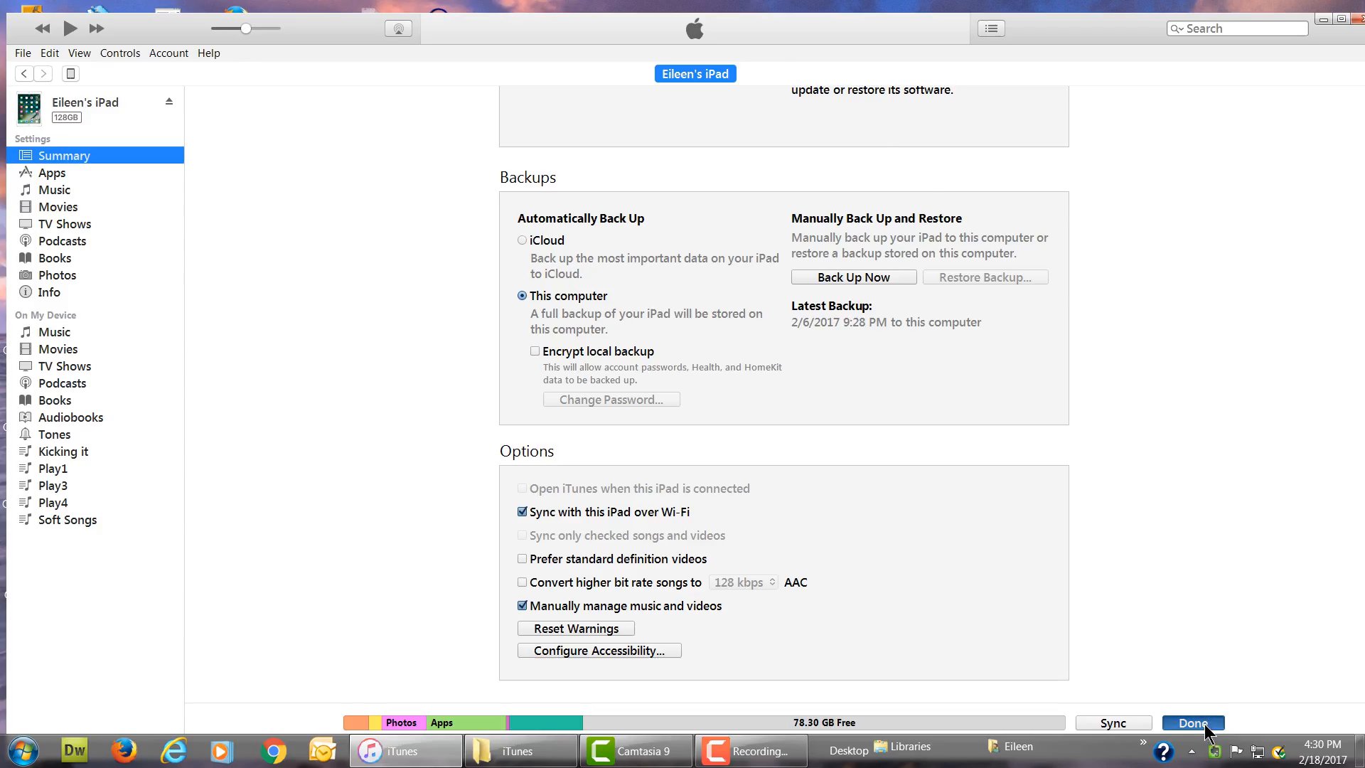
left_click(1193, 723)
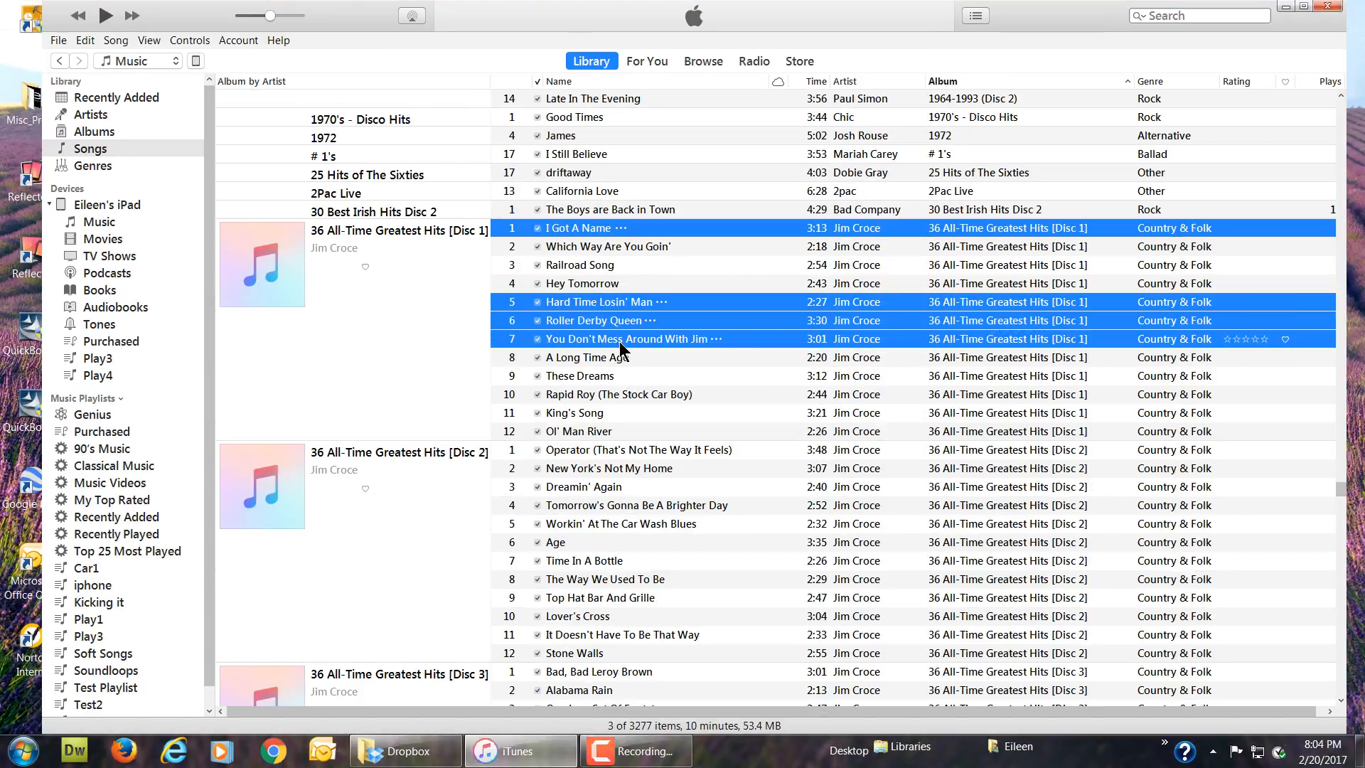
Step: Select Blueberry Hill and Tonight She Comes in the Songs list alongside the Jim Croce tracks
scroll("down", 3)
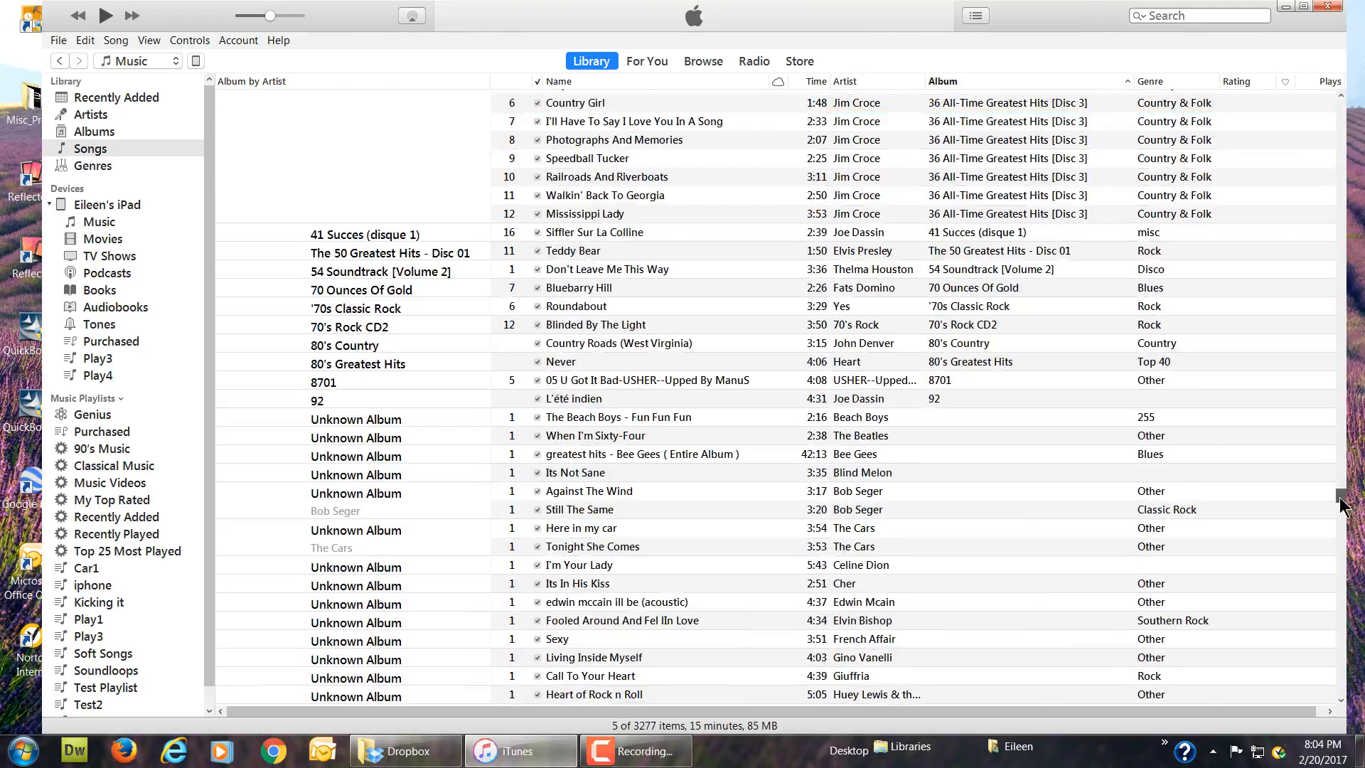
scroll("down", 3)
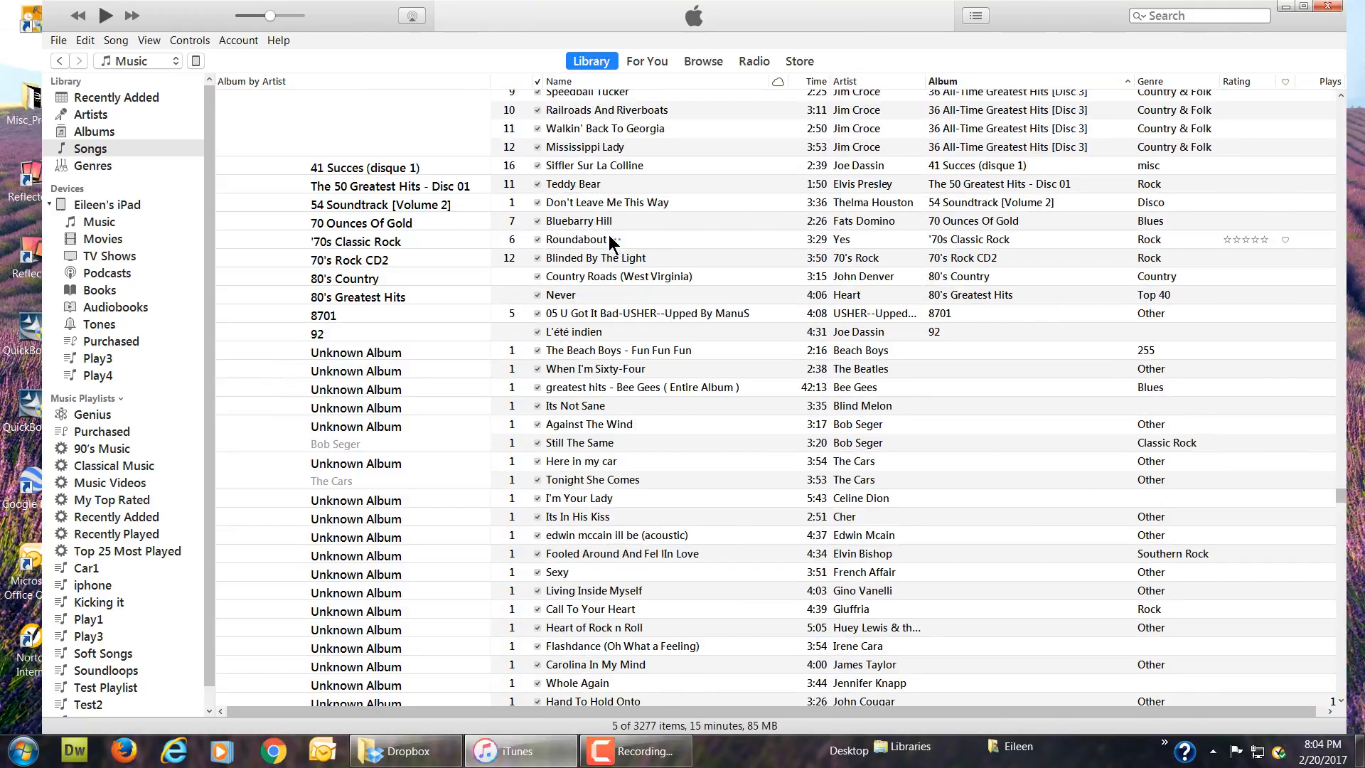
left_click(579, 221)
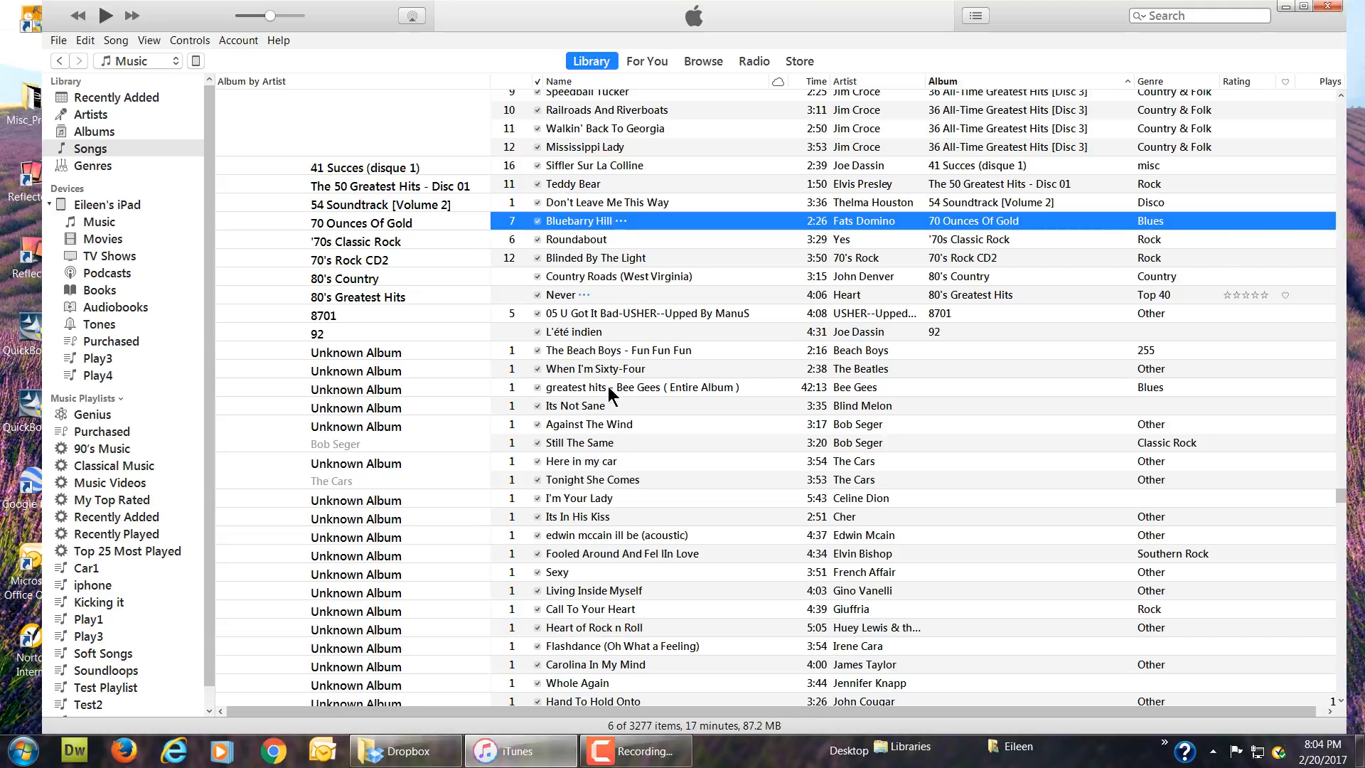
left_click(592, 479)
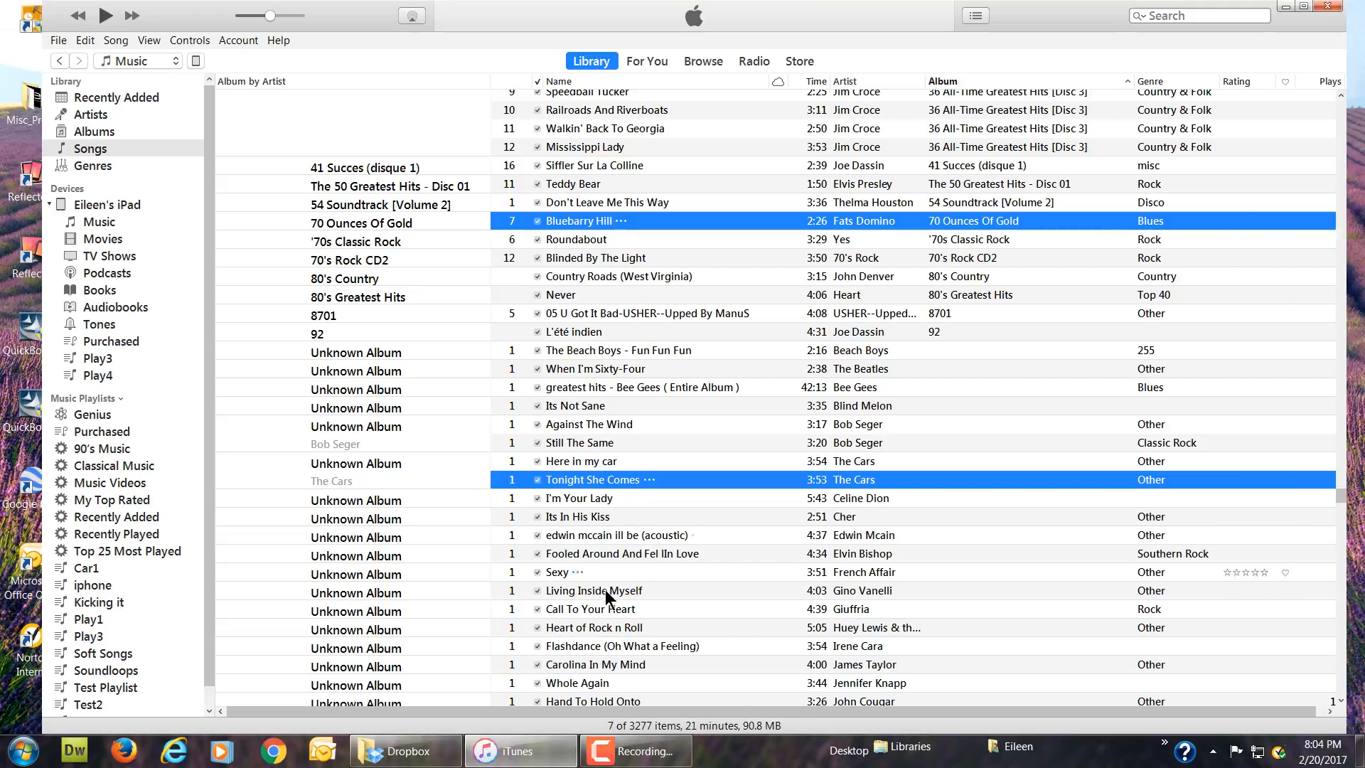
mouse_move(610, 664)
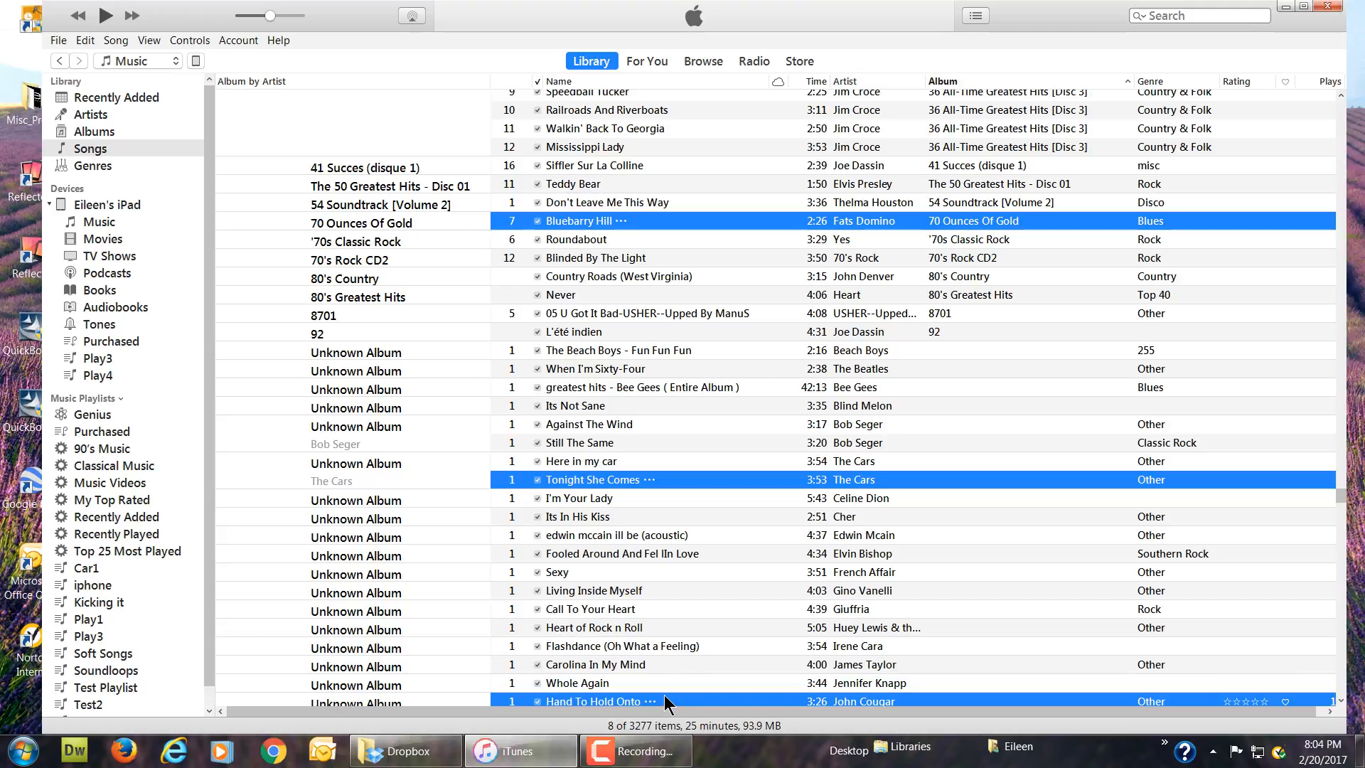
mouse_move(664, 229)
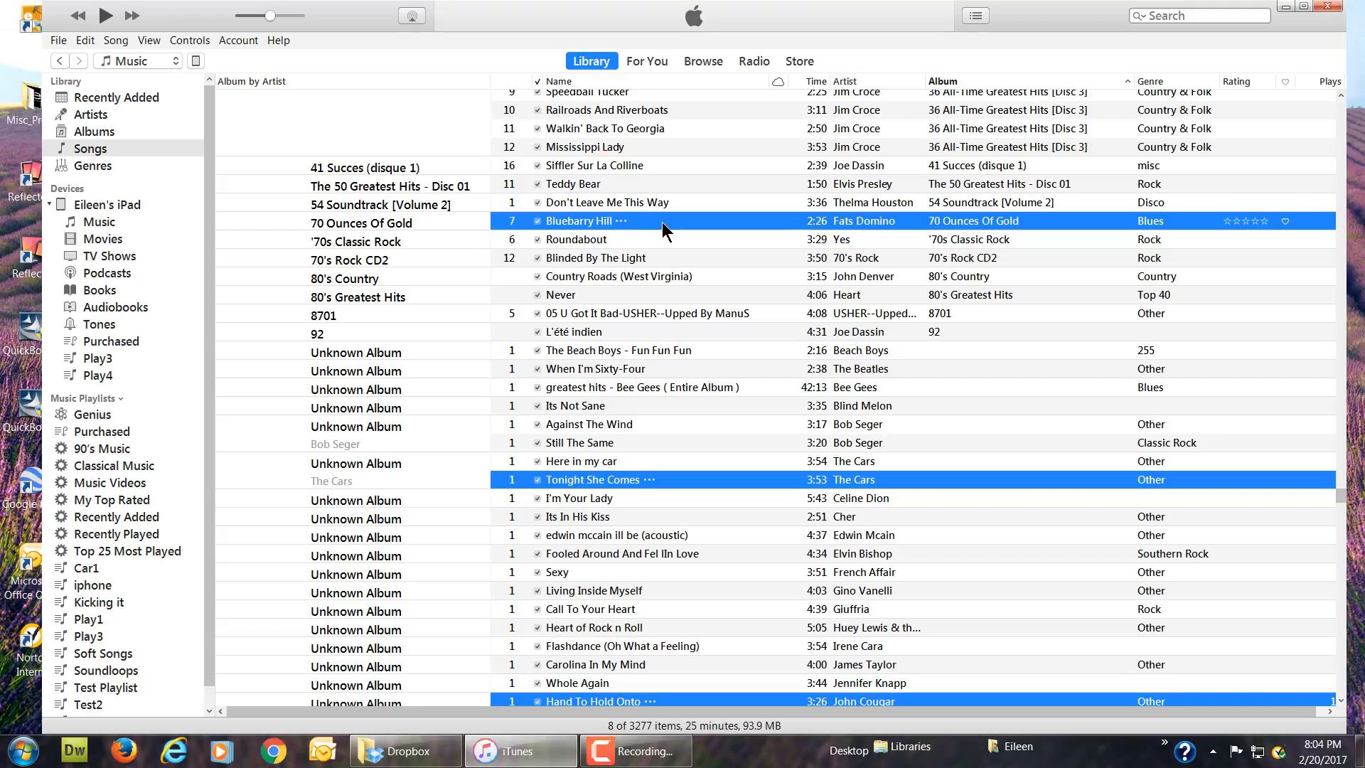
Step: Add the selected songs to the iPad via Add to Device, then show the Soft Songs playlist
right_click(579, 221)
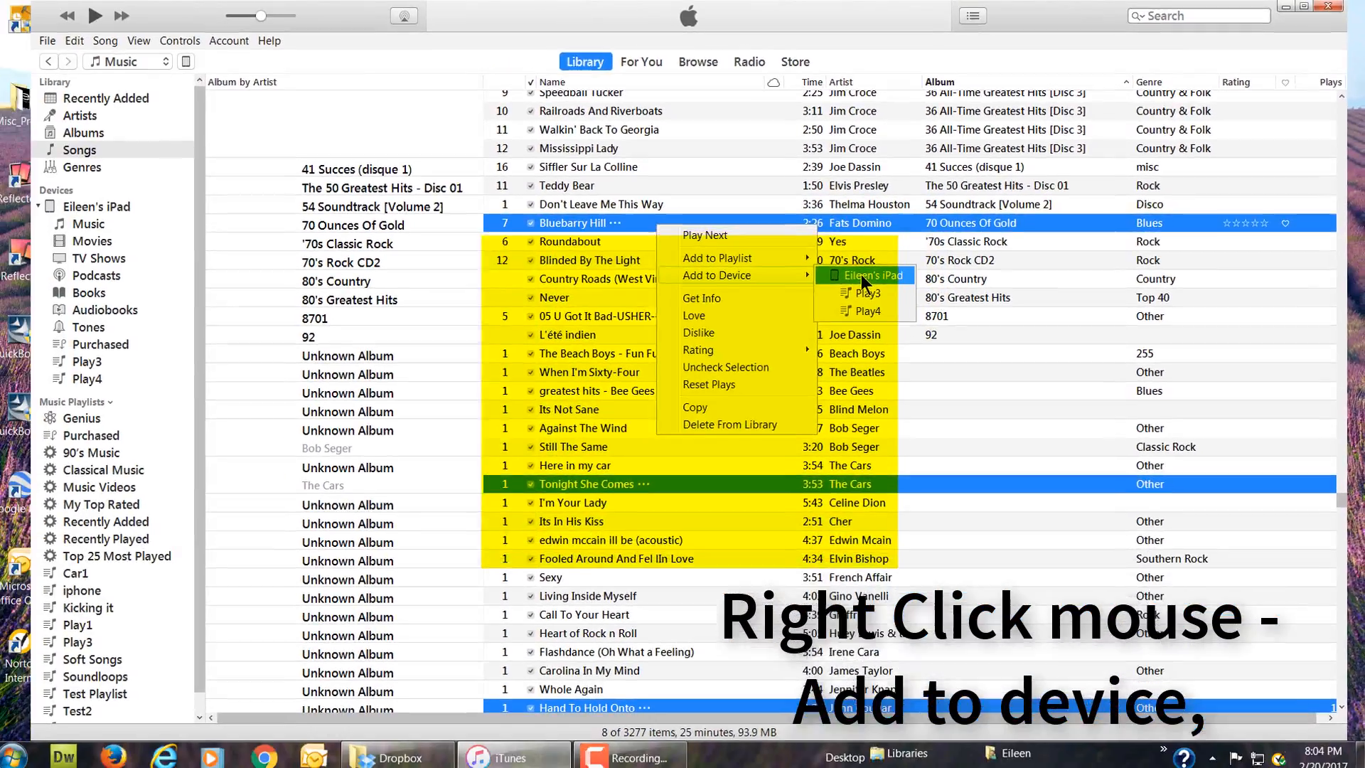
left_click(866, 274)
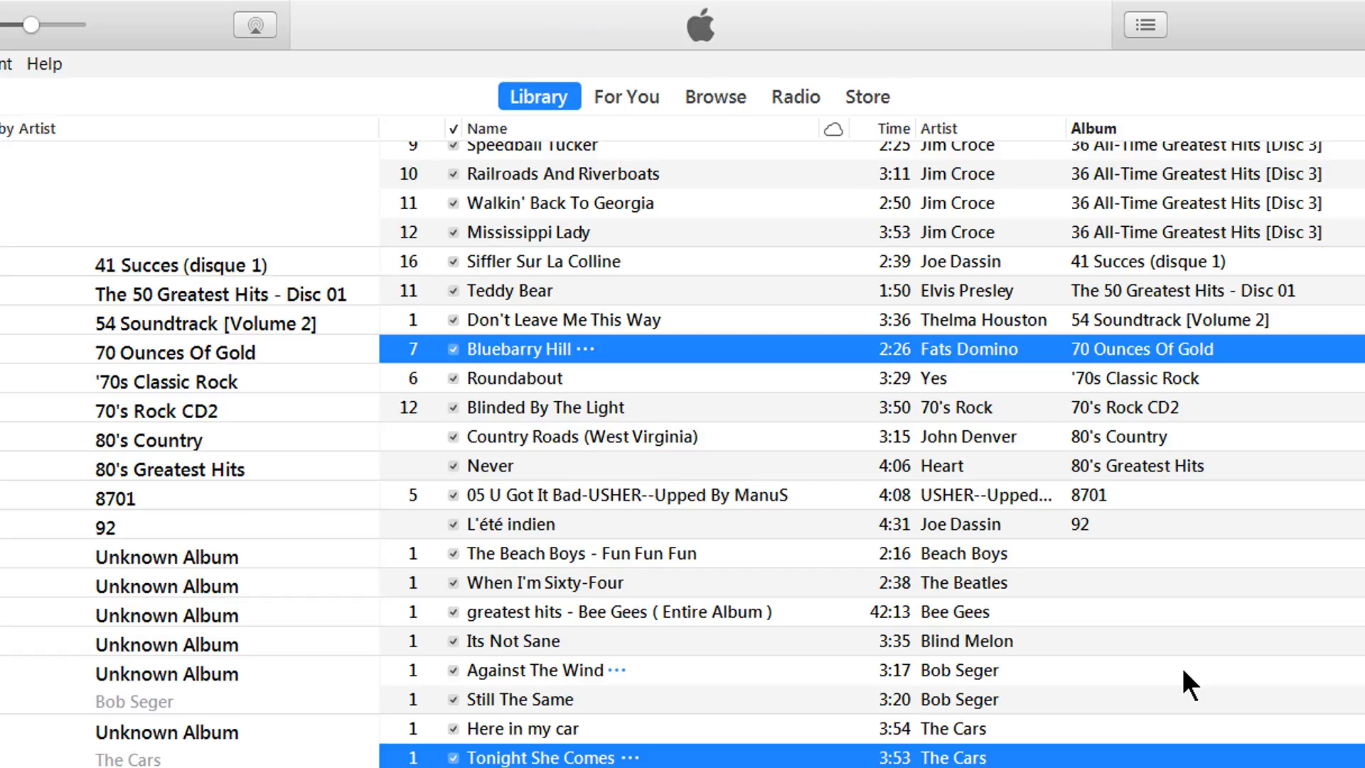
left_click(104, 633)
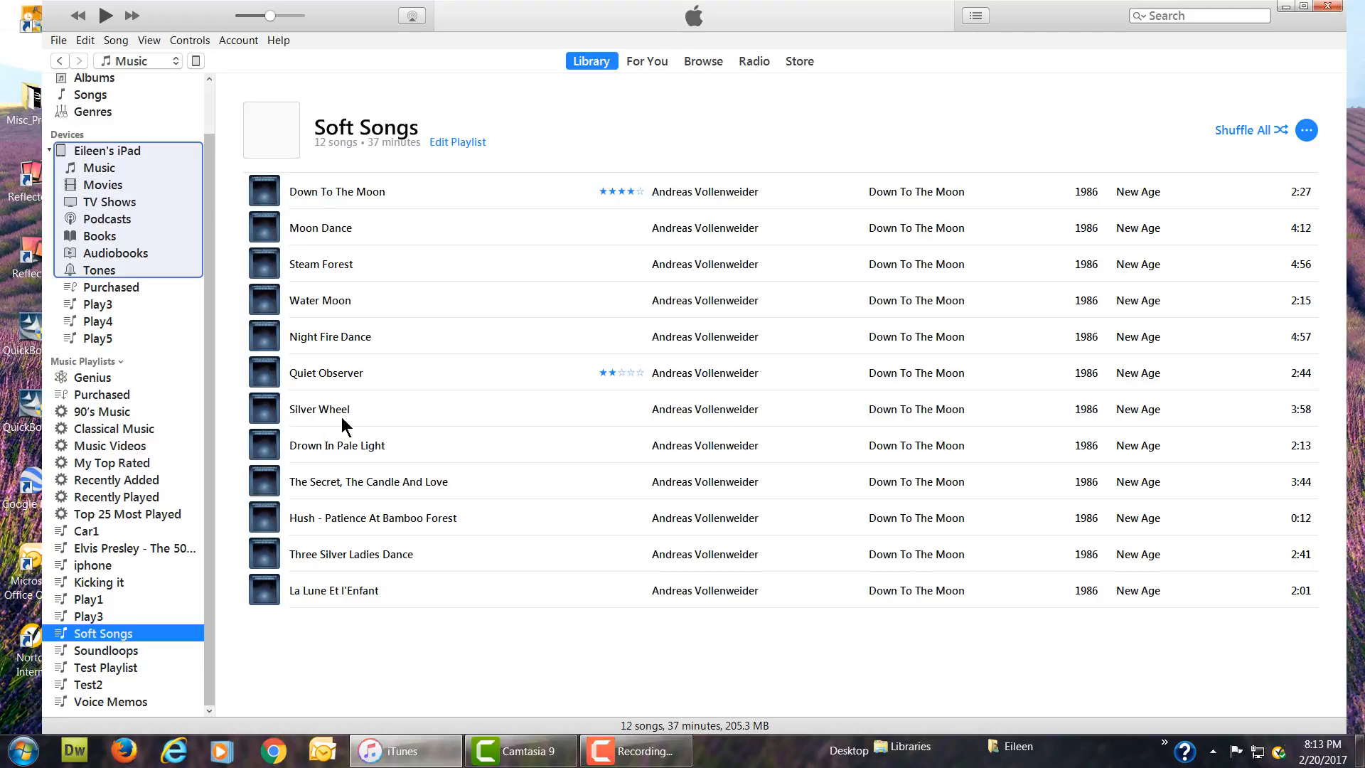
mouse_move(439, 509)
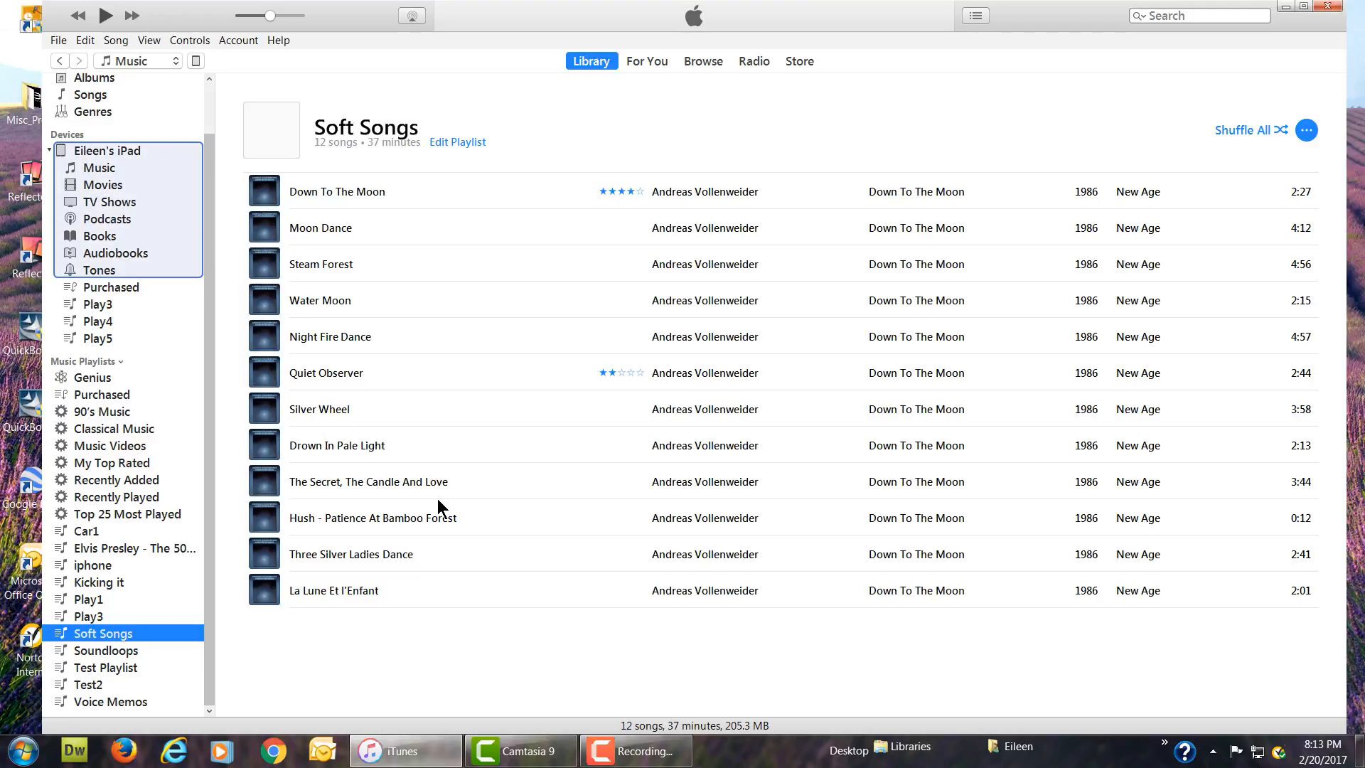
mouse_move(452, 497)
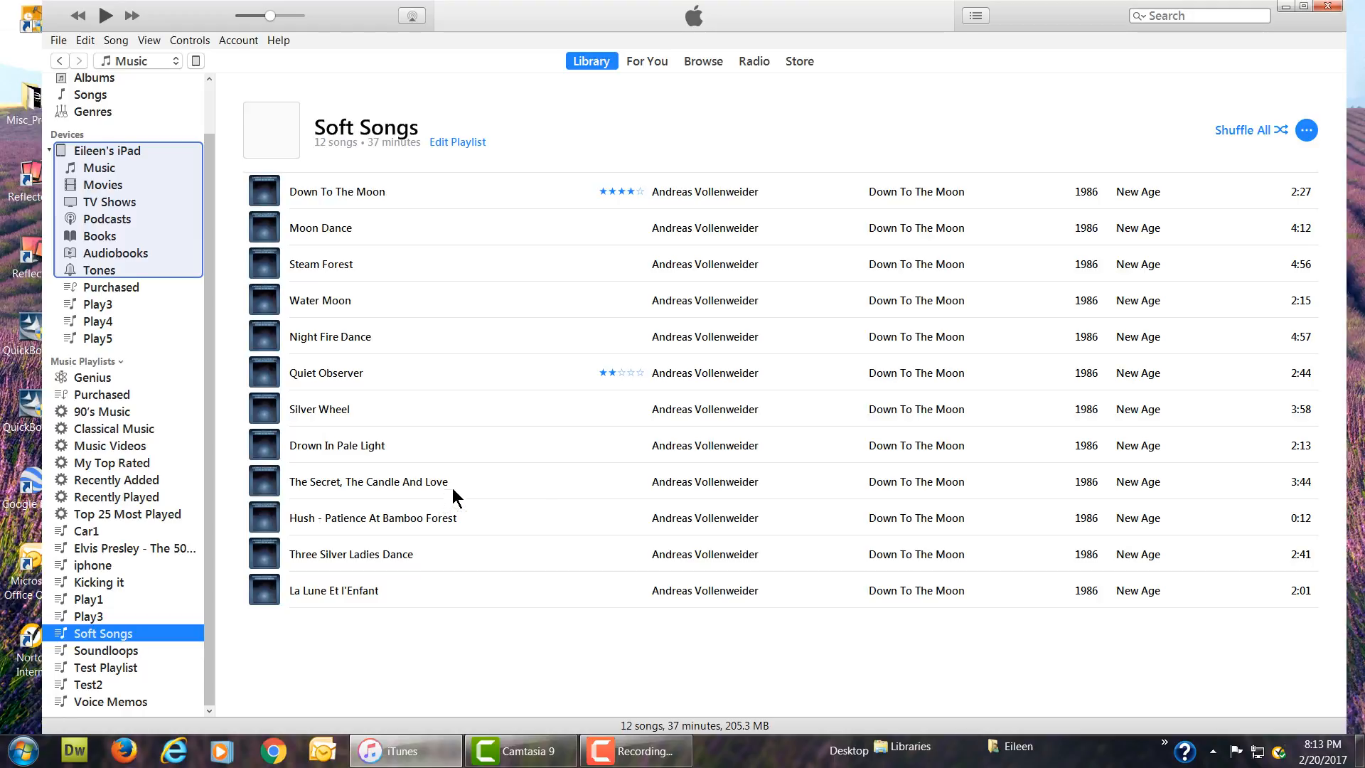